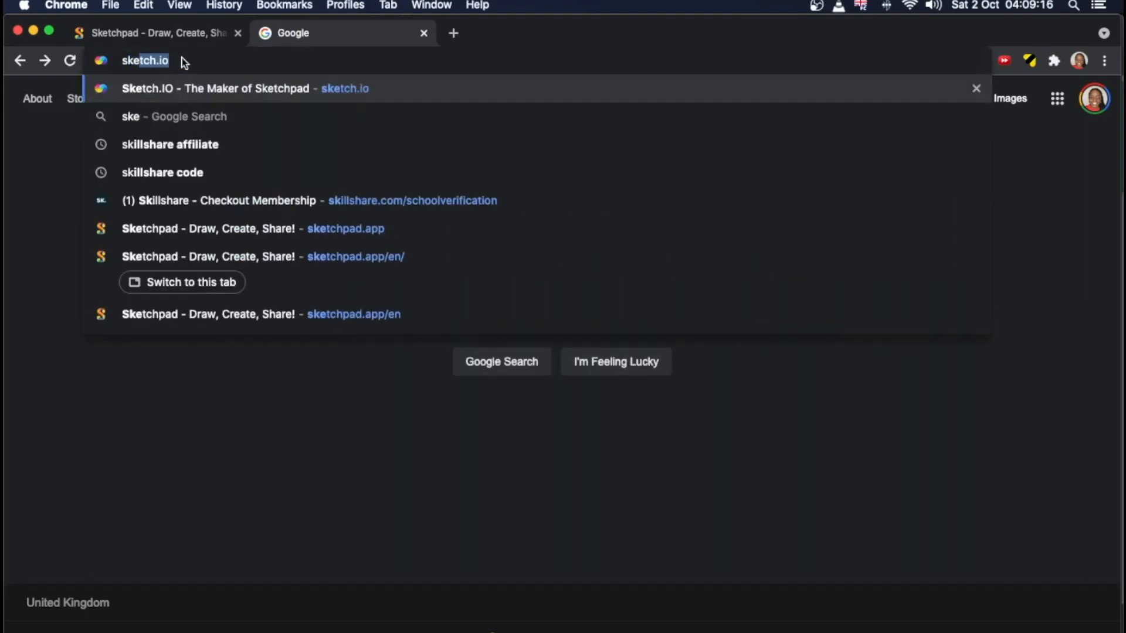
Step: Open the Sketch.IO site and choose the English version of Sketchpad
{"action": "left_click", "coordinate": [215, 89]}
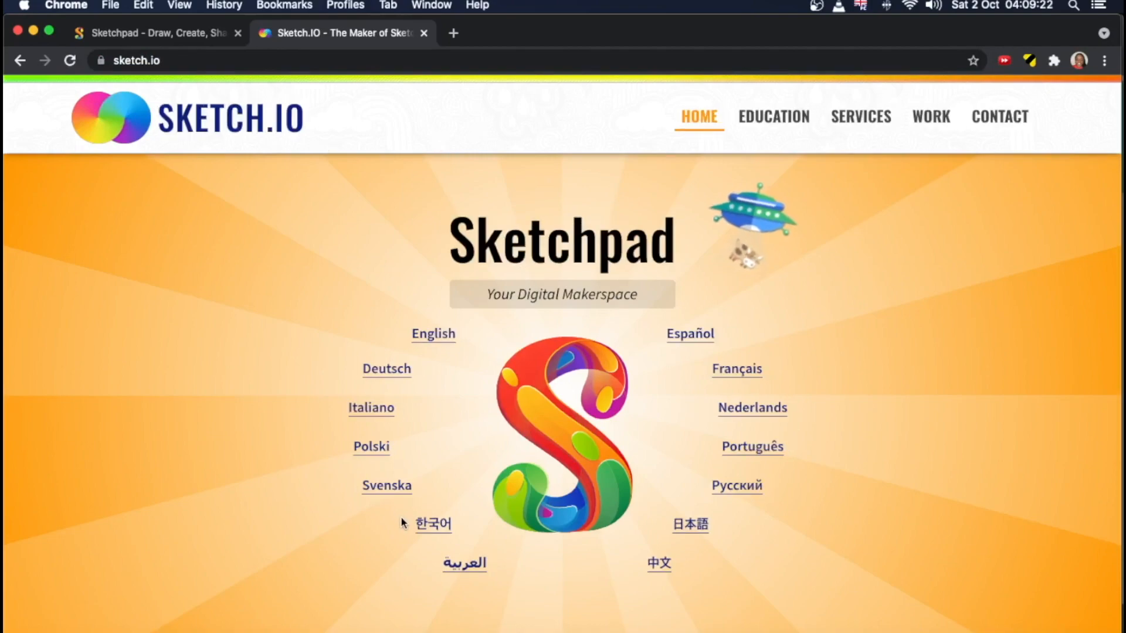
{"action": "mouse_move", "coordinate": [431, 333]}
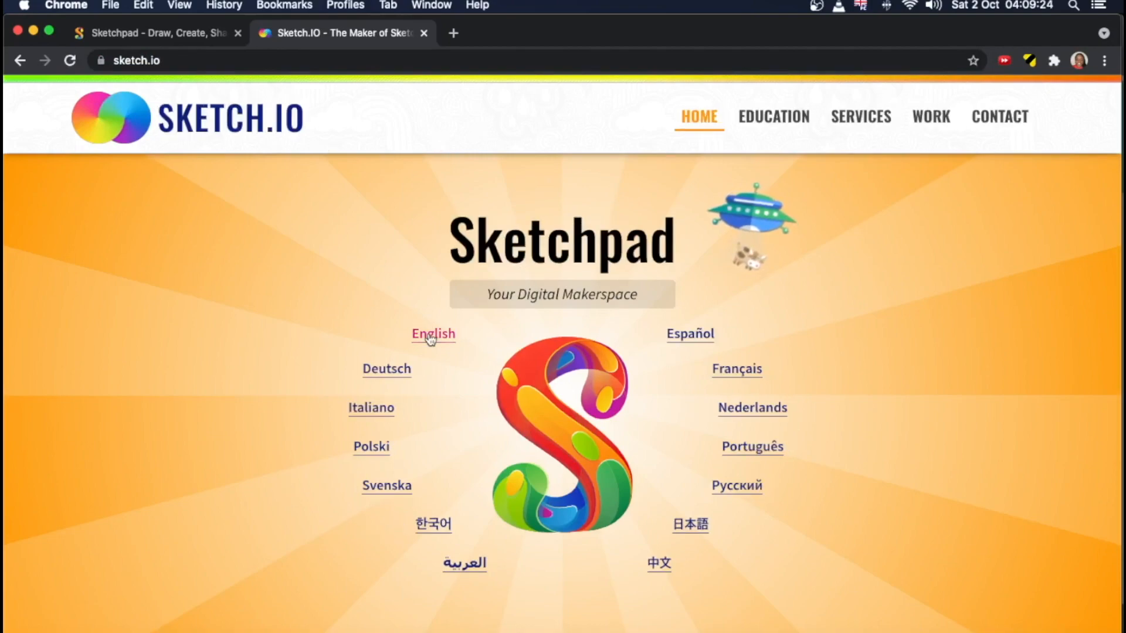
{"action": "left_click", "coordinate": [433, 333]}
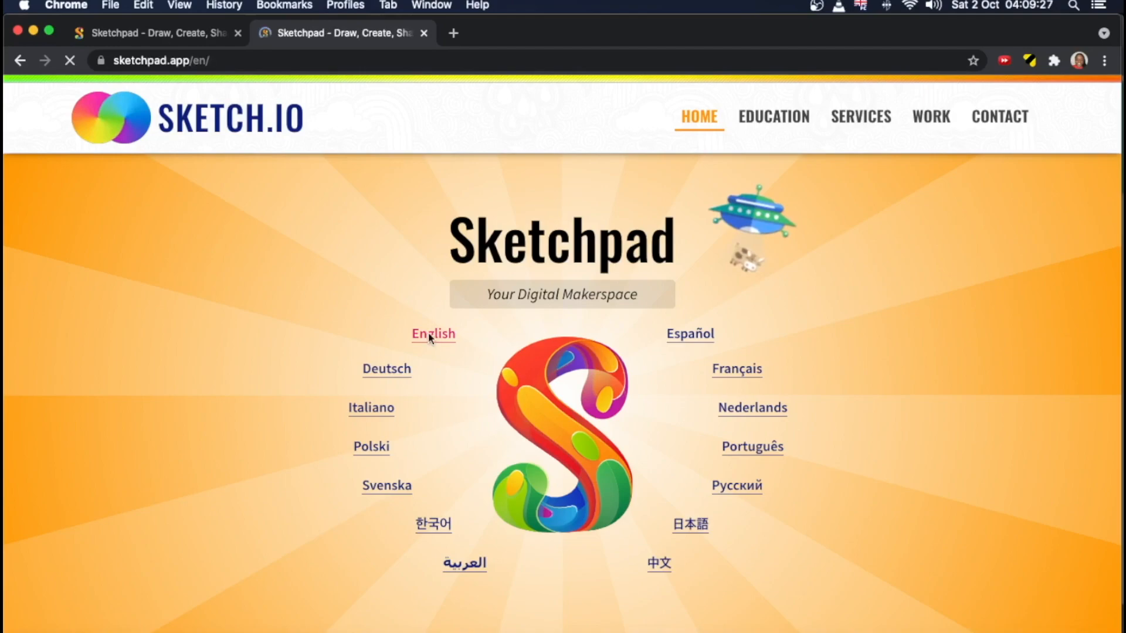
Step: Fill the entire Sketchpad canvas with solid black using the Vector Fill tool
{"action": "left_click", "coordinate": [433, 333]}
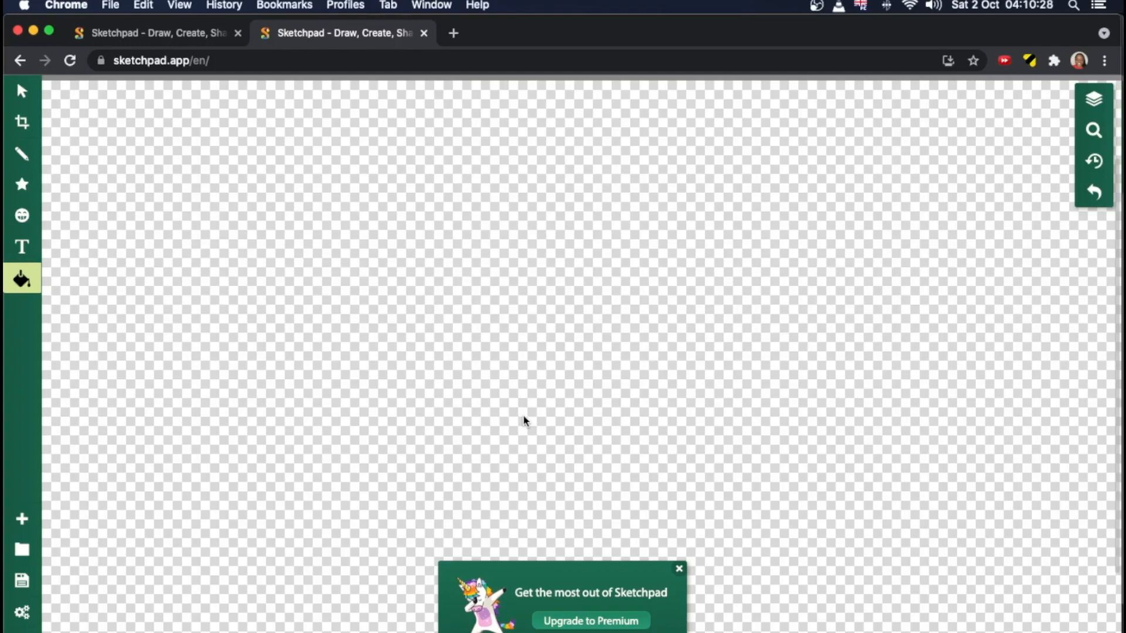
{"action": "mouse_move", "coordinate": [22, 278]}
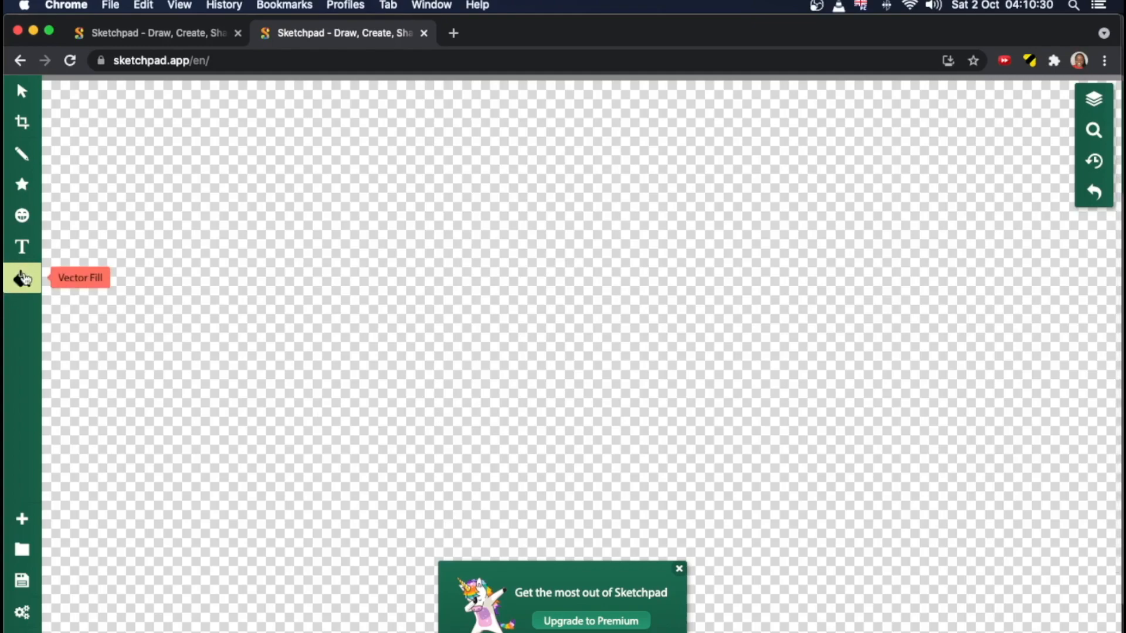
{"action": "left_click", "coordinate": [21, 279]}
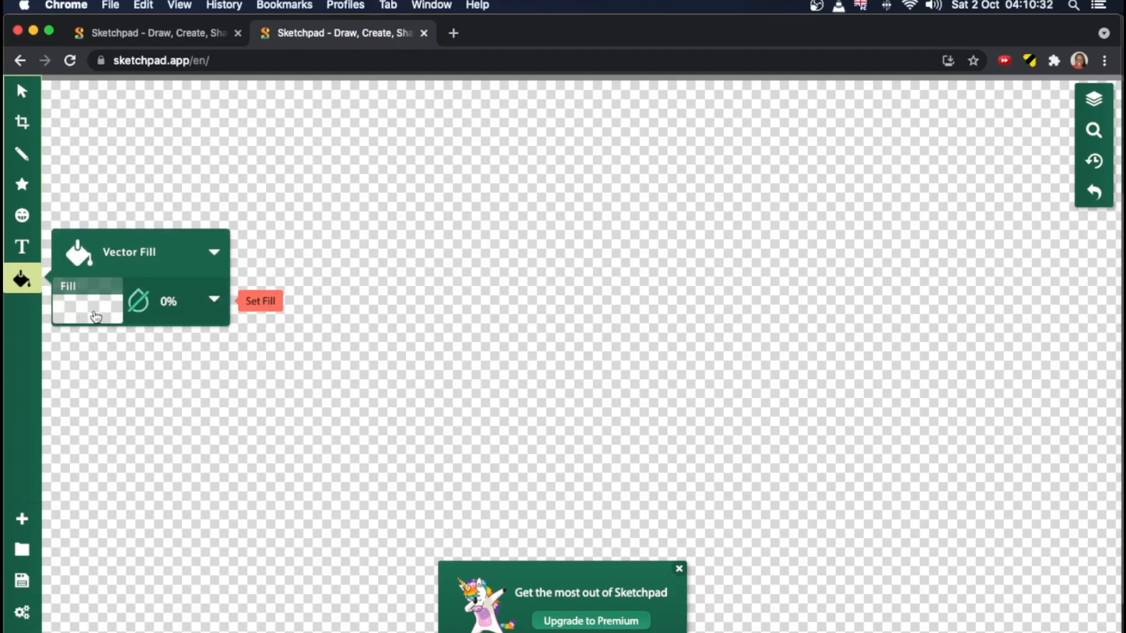
{"action": "left_click", "coordinate": [88, 302]}
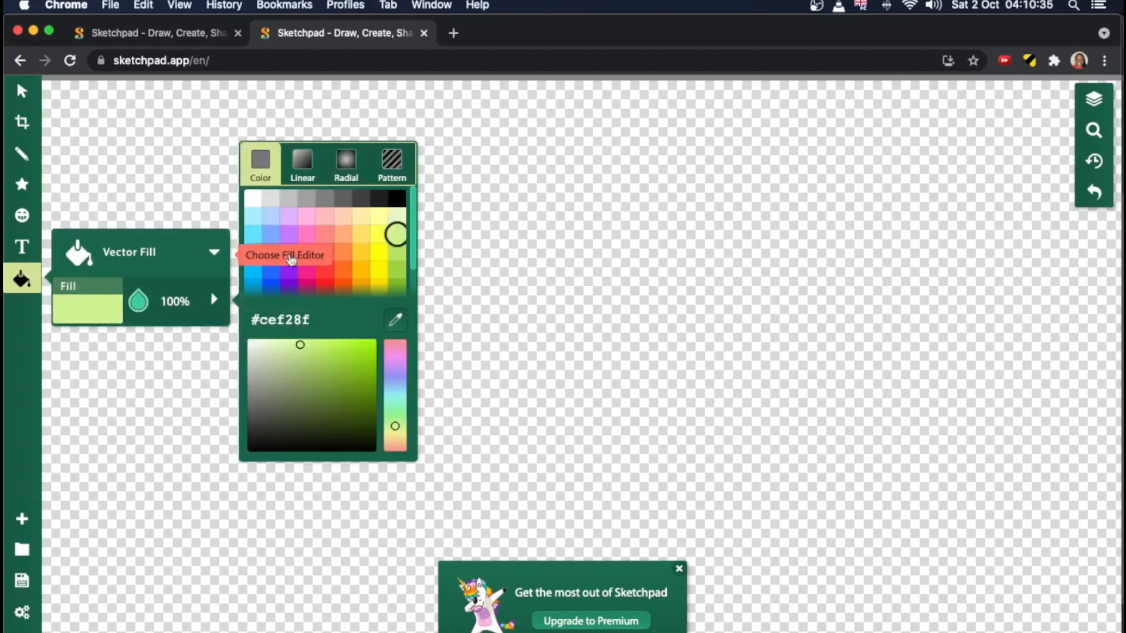
{"action": "left_click", "coordinate": [394, 200]}
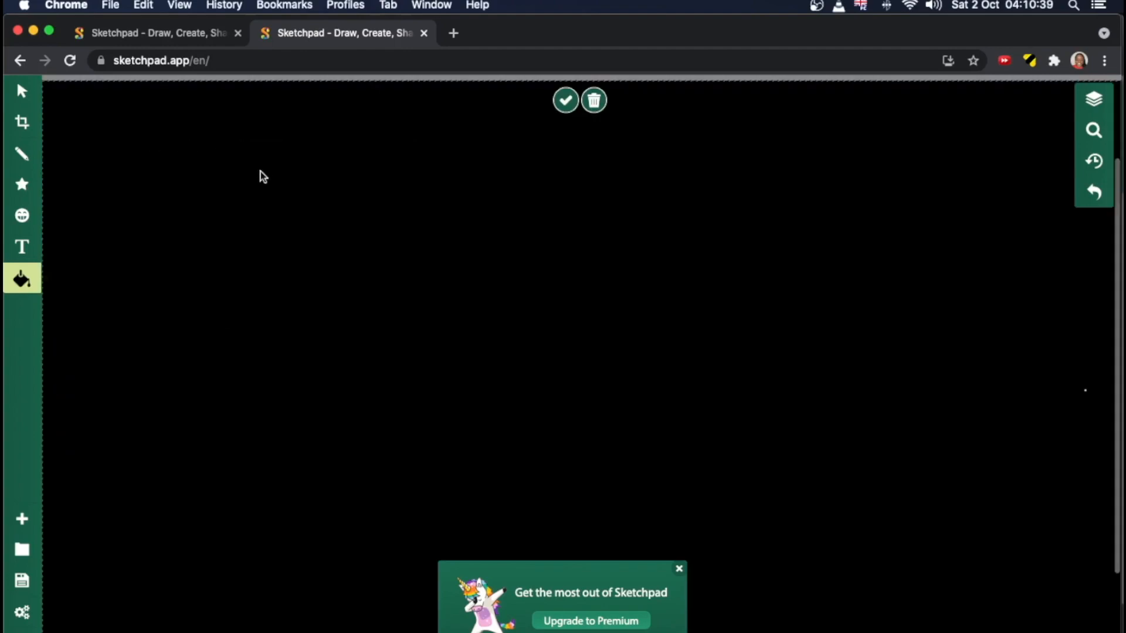
{"action": "mouse_move", "coordinate": [22, 122]}
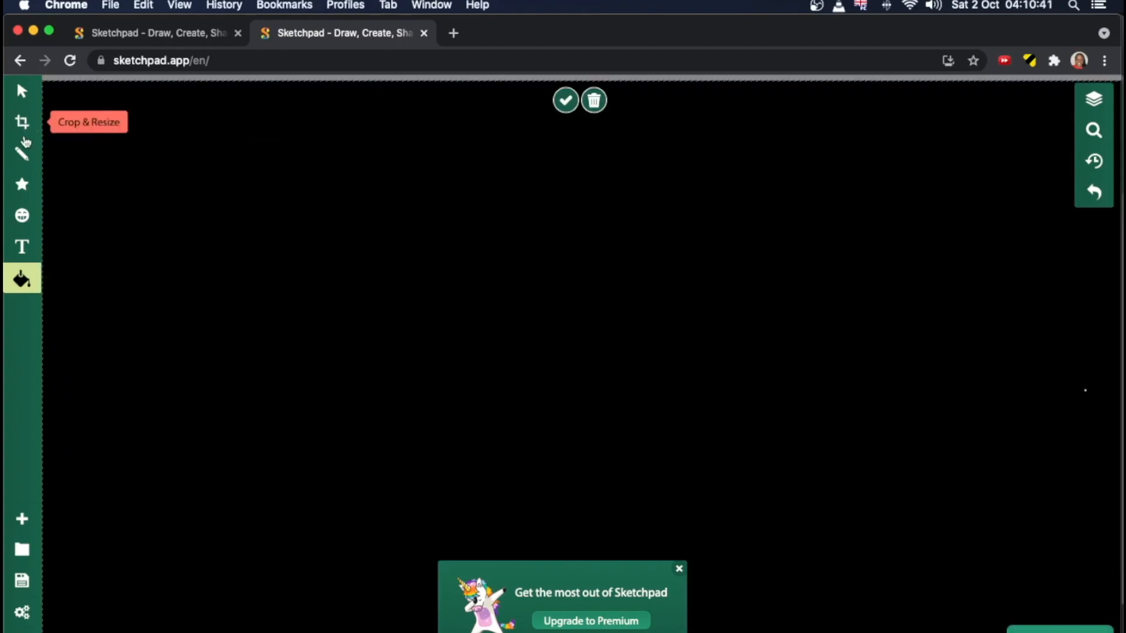
Step: Select the Pencil tool and set its outline colour to white (#ffffff)
{"action": "left_click", "coordinate": [21, 153]}
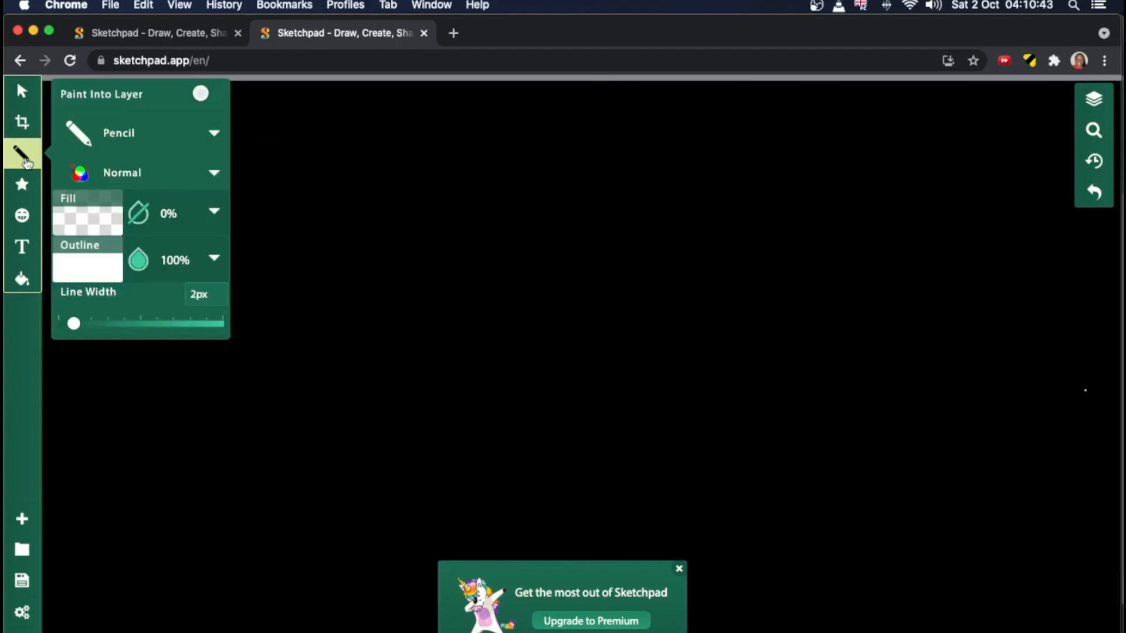
{"action": "left_click", "coordinate": [87, 266]}
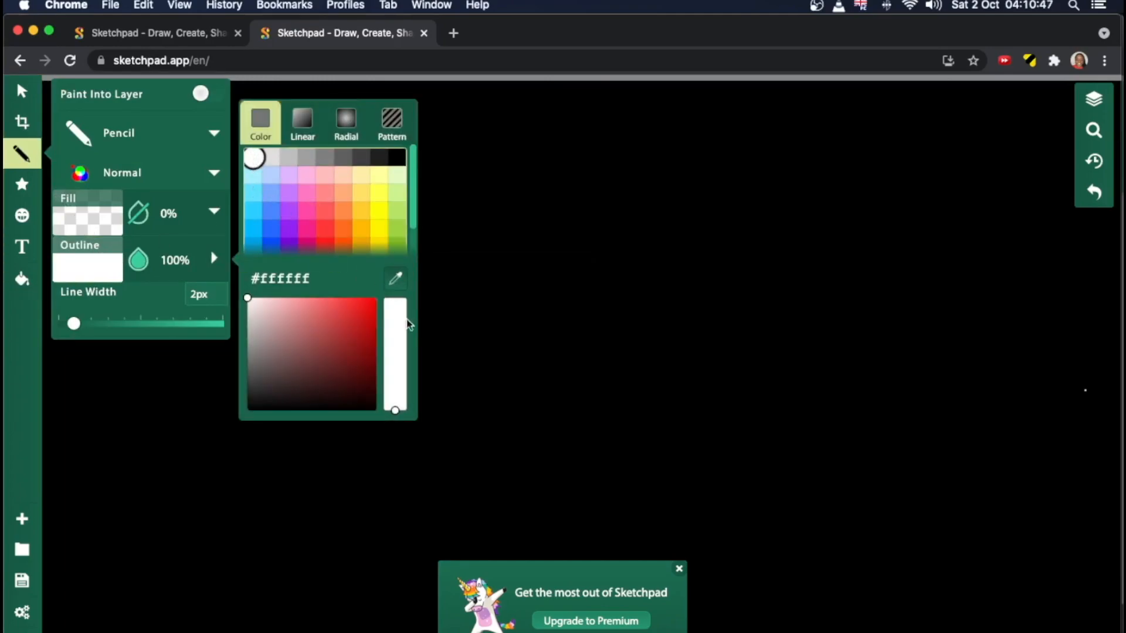
{"action": "mouse_move", "coordinate": [22, 154]}
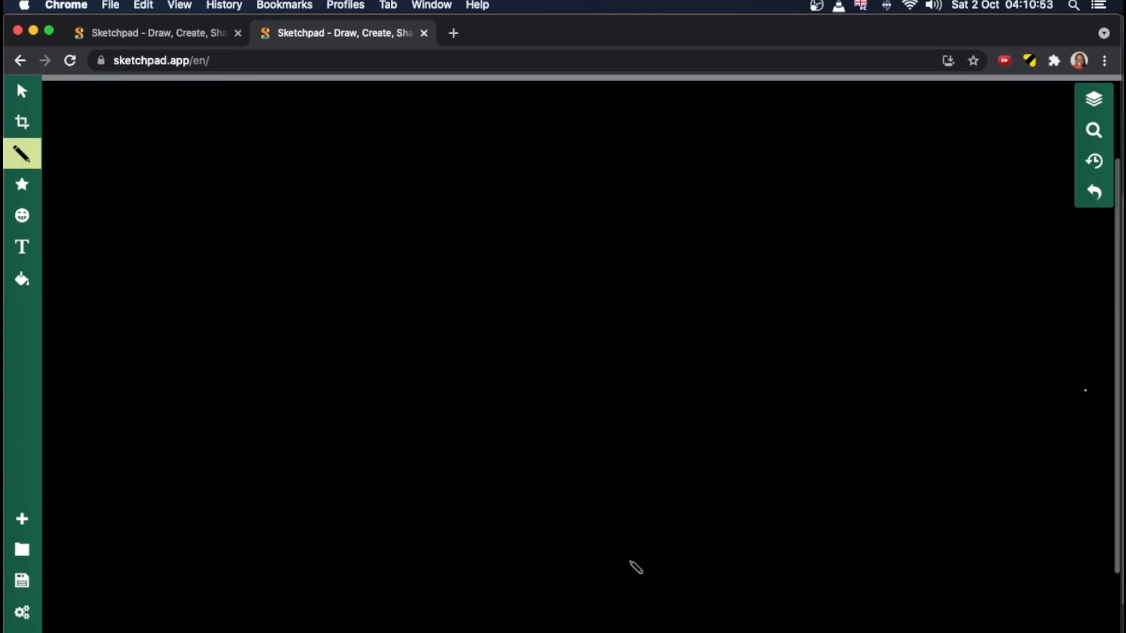
{"action": "mouse_move", "coordinate": [589, 470]}
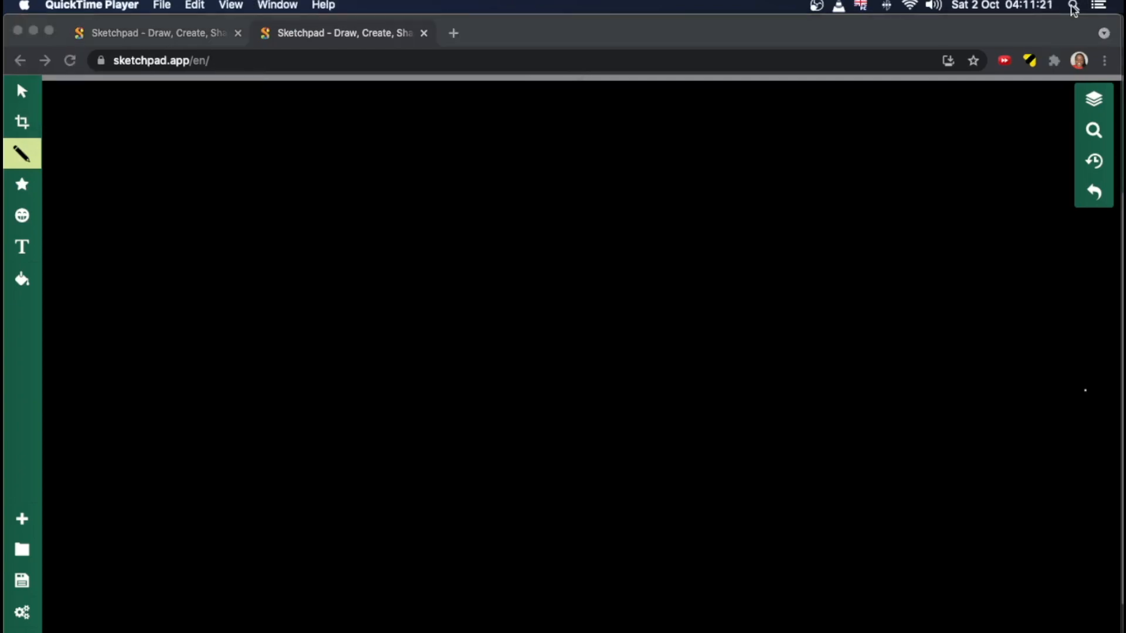
{"action": "mouse_move", "coordinate": [826, 451]}
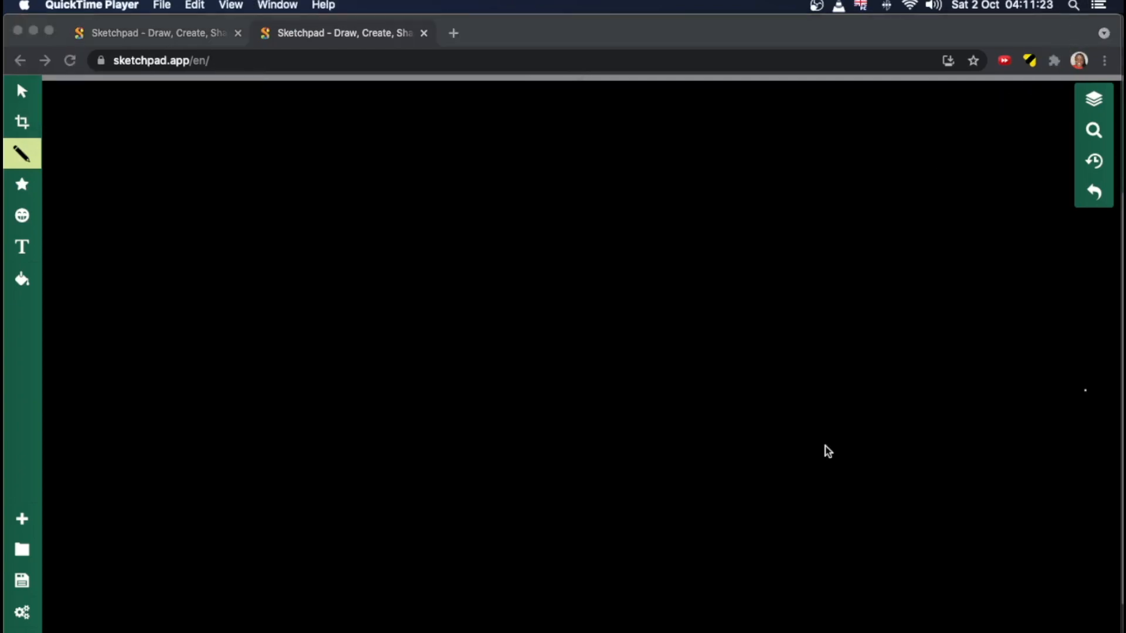
{"action": "mouse_move", "coordinate": [161, 11]}
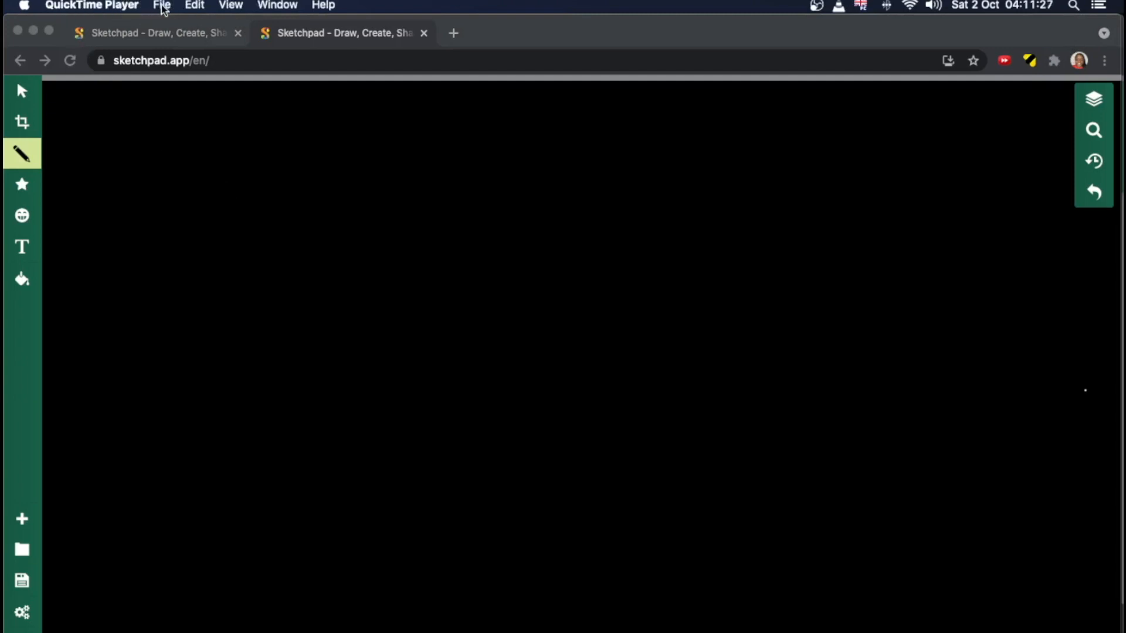
Step: Start a new screen recording from QuickTime Player's File menu
{"action": "left_click", "coordinate": [160, 6]}
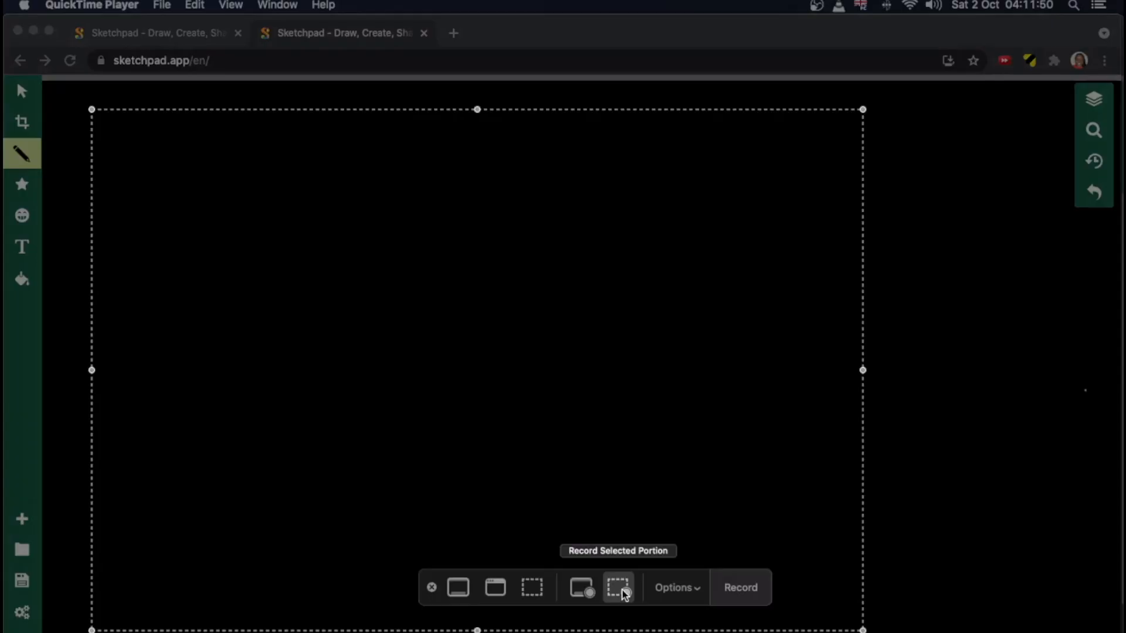
{"action": "mouse_move", "coordinate": [861, 370]}
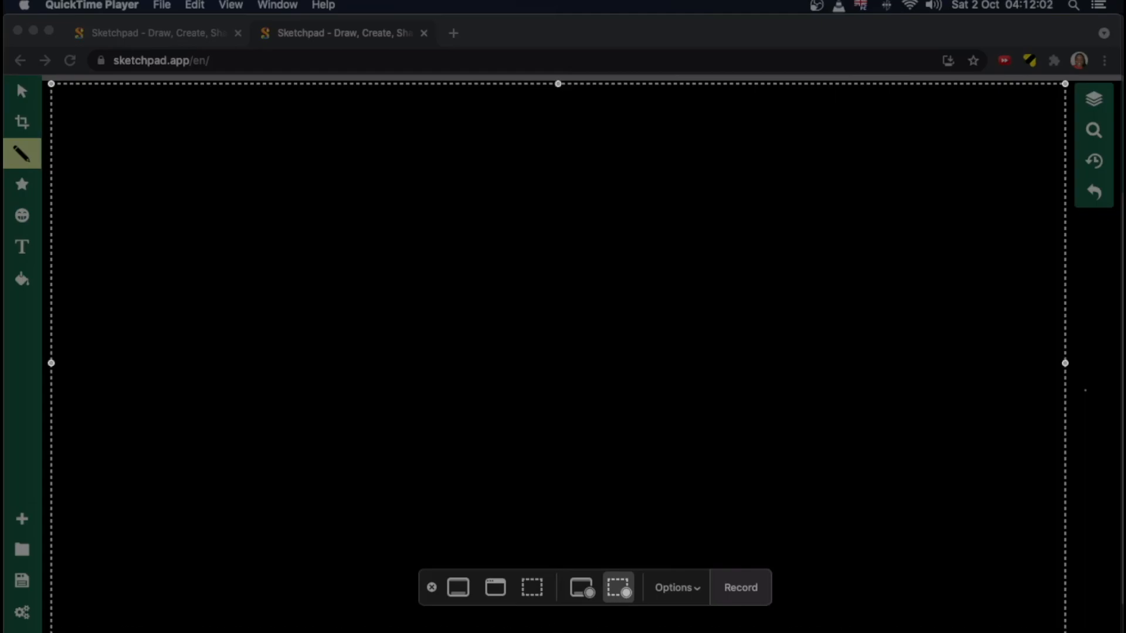
{"action": "mouse_move", "coordinate": [688, 595]}
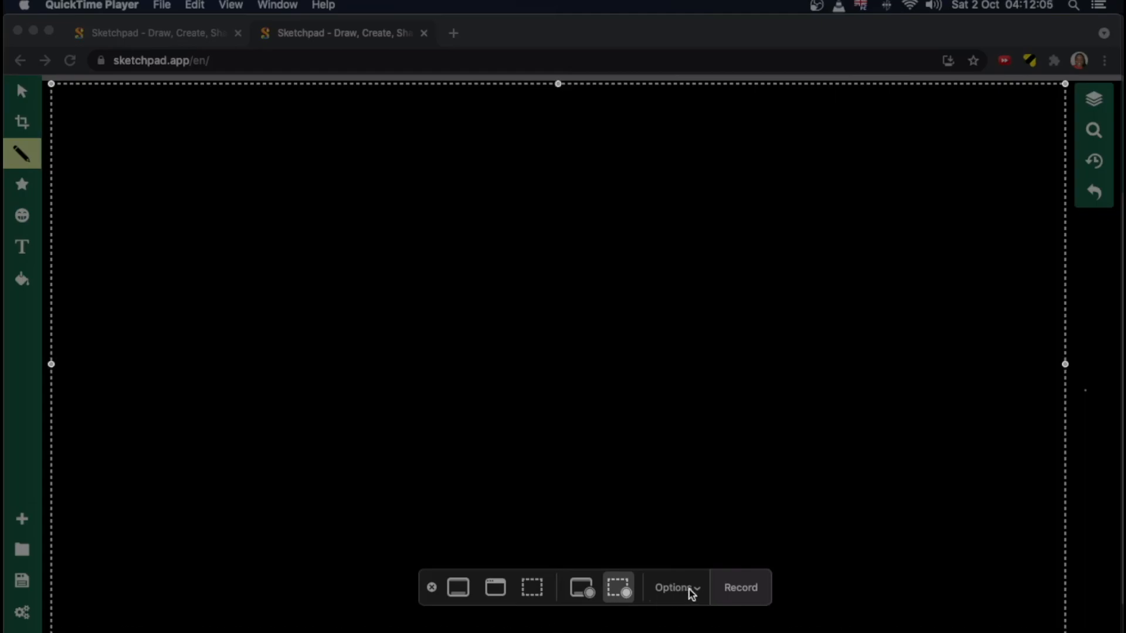
Step: Set the recording Options to a 5-second countdown timer
{"action": "left_click", "coordinate": [674, 588]}
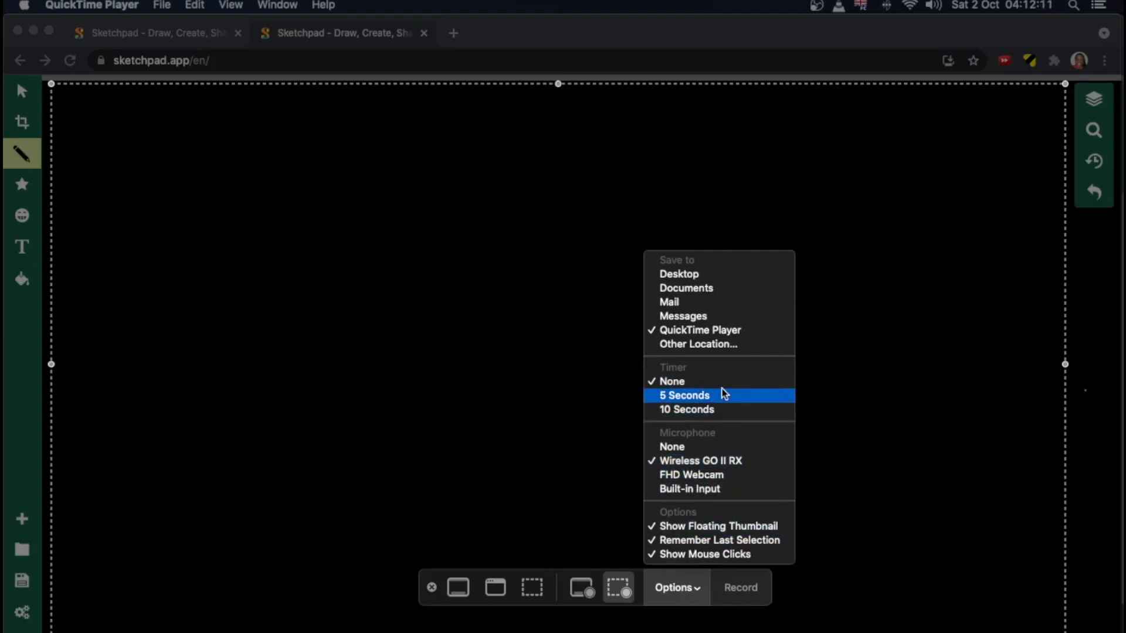
{"action": "left_click", "coordinate": [683, 395]}
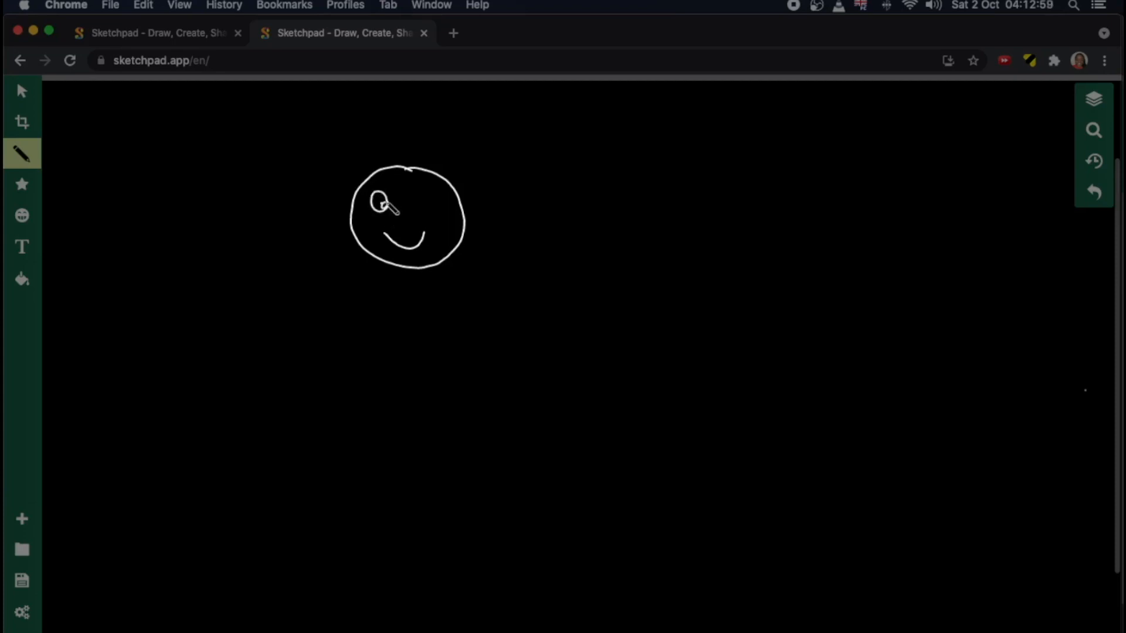
Step: Draw the smiley's eye inside the face on the black canvas
{"action": "left_click_drag", "start_coordinate": [419, 194], "coordinate": [431, 204]}
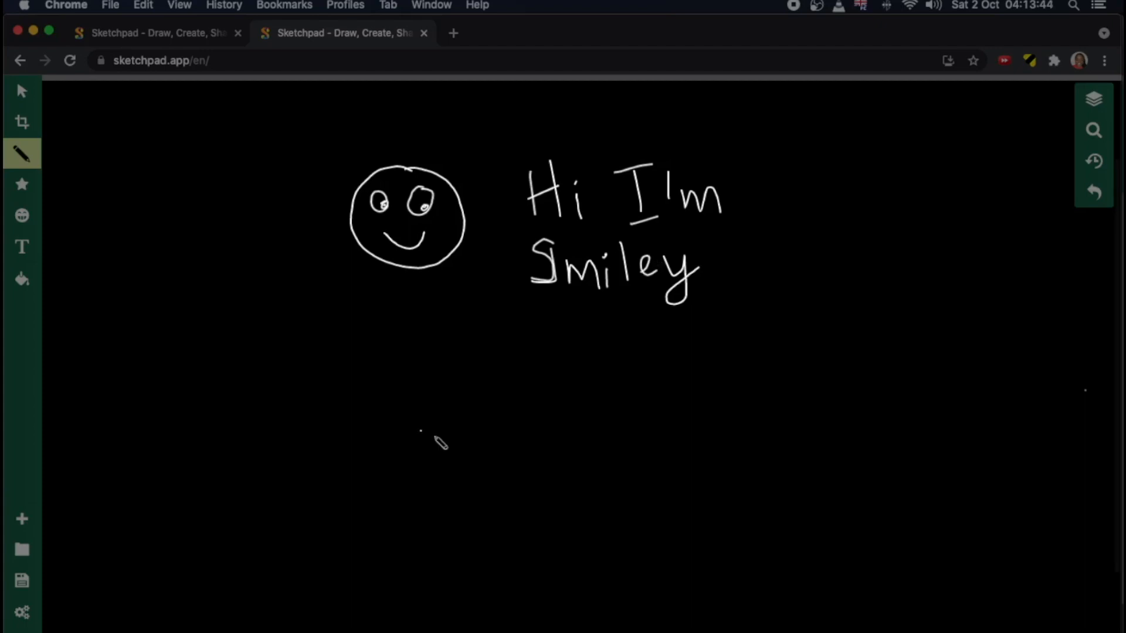
{"action": "mouse_move", "coordinate": [470, 378]}
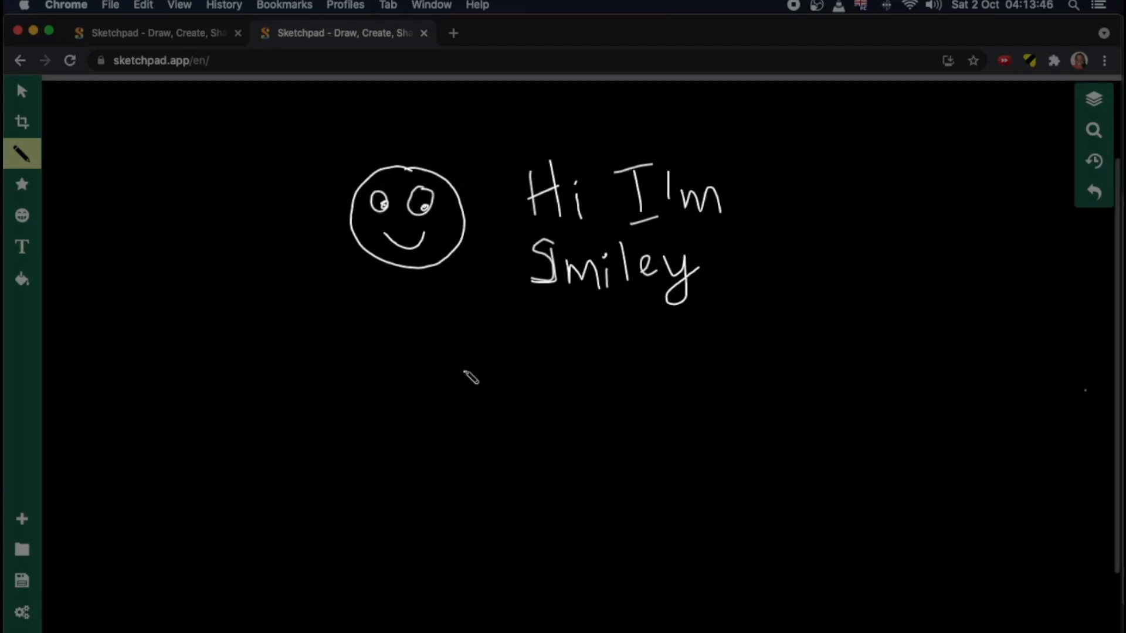
{"action": "mouse_move", "coordinate": [800, 26]}
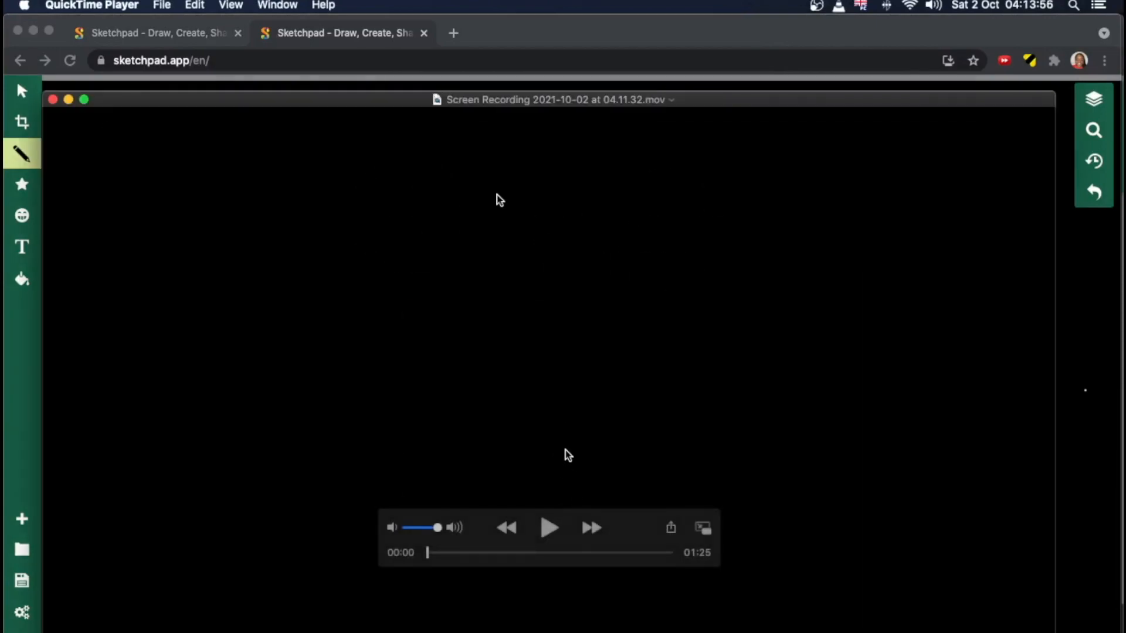
{"action": "mouse_move", "coordinate": [647, 553]}
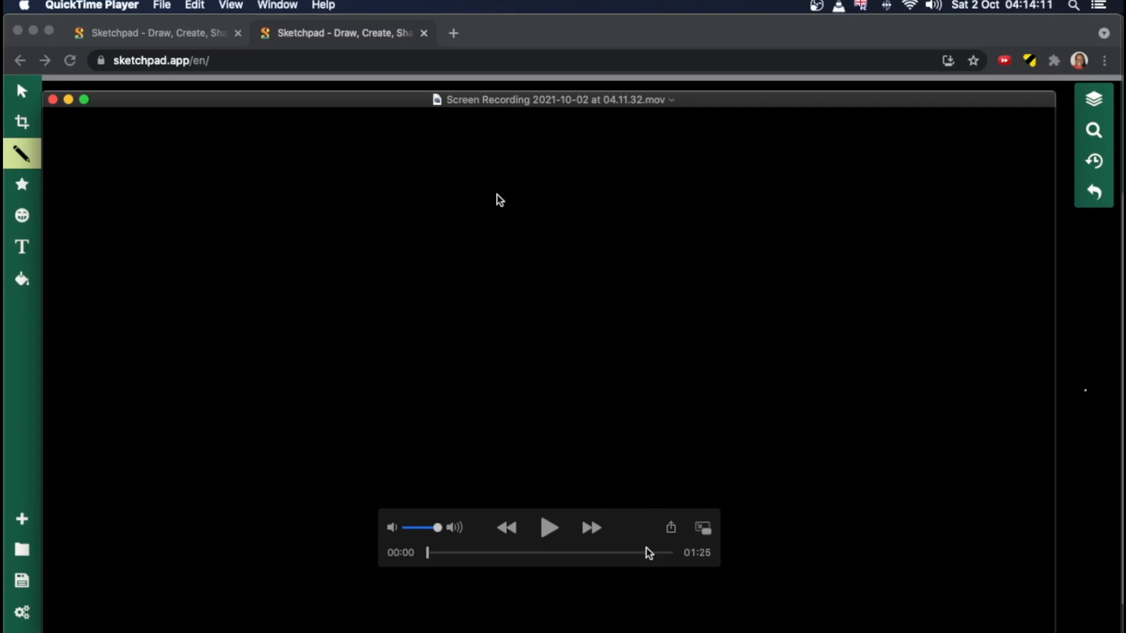
{"action": "mouse_move", "coordinate": [443, 553]}
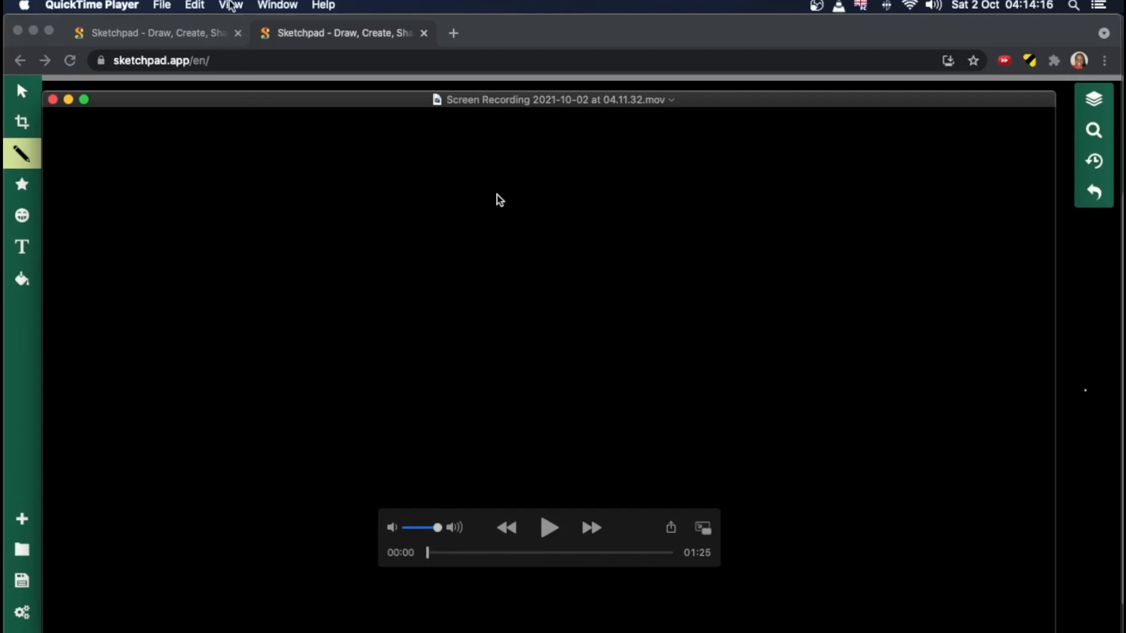
Step: Show QuickTime Player's Edit menu for the finished 1:25 recording
{"action": "left_click", "coordinate": [194, 6]}
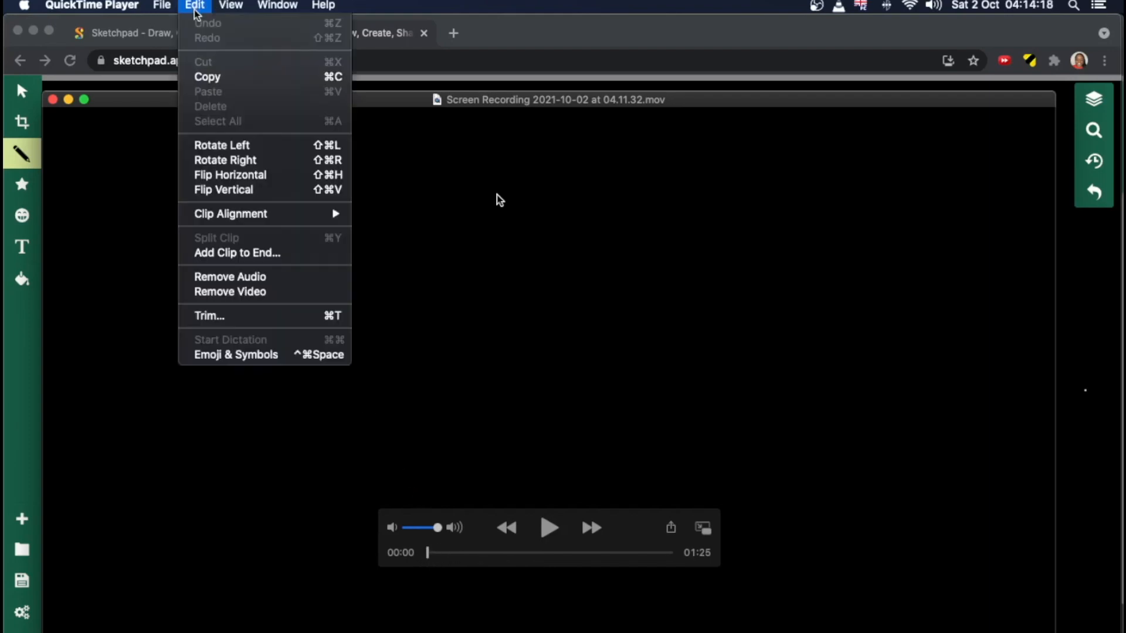
{"action": "mouse_move", "coordinate": [281, 317]}
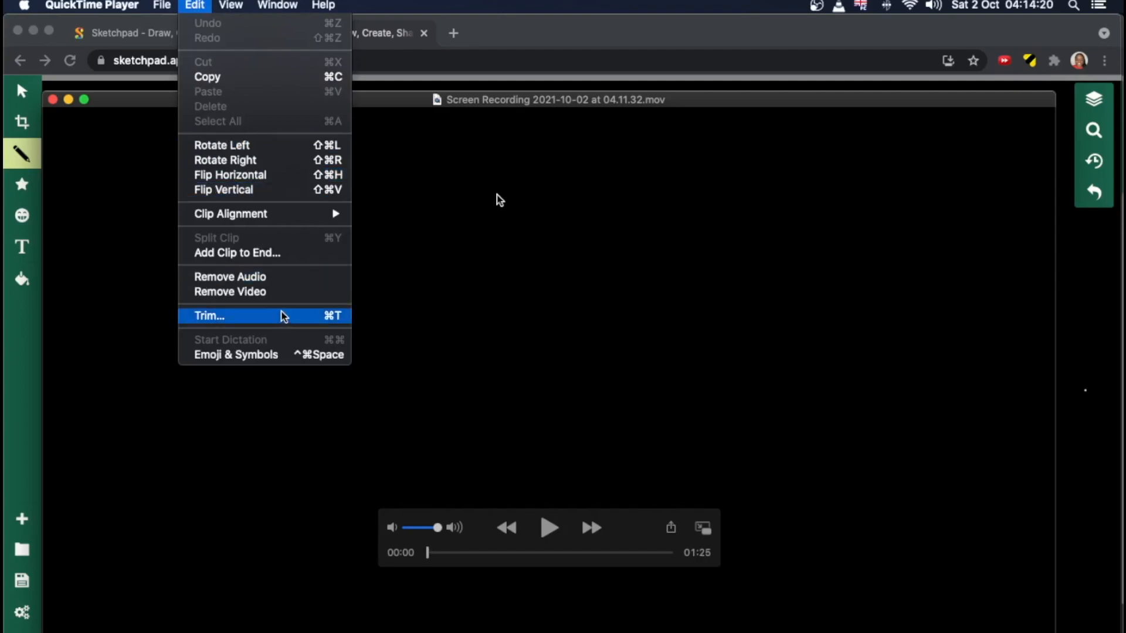
Step: Trim the recording to the 54-second range ending on the smiley and greeting
{"action": "left_click", "coordinate": [209, 316]}
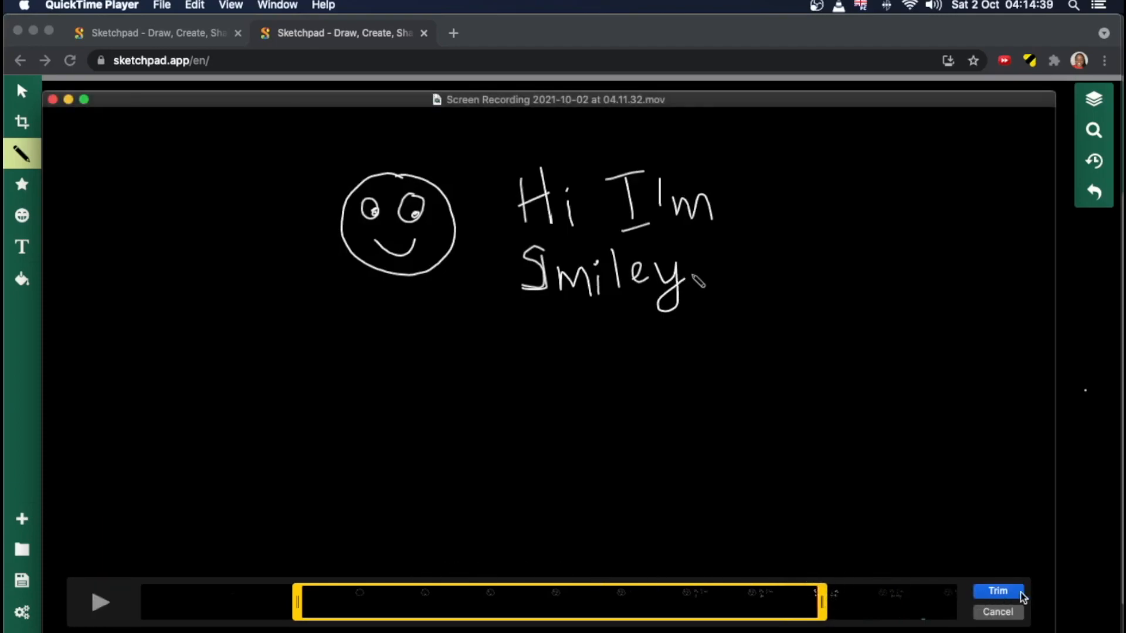
{"action": "left_click", "coordinate": [997, 591]}
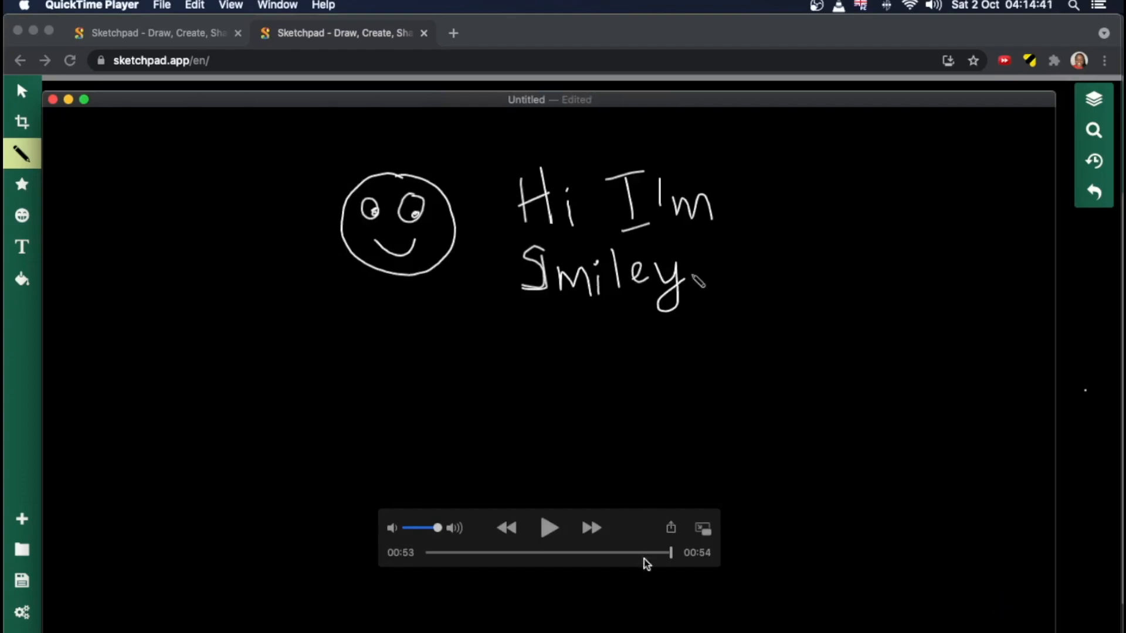
{"action": "mouse_move", "coordinate": [682, 564]}
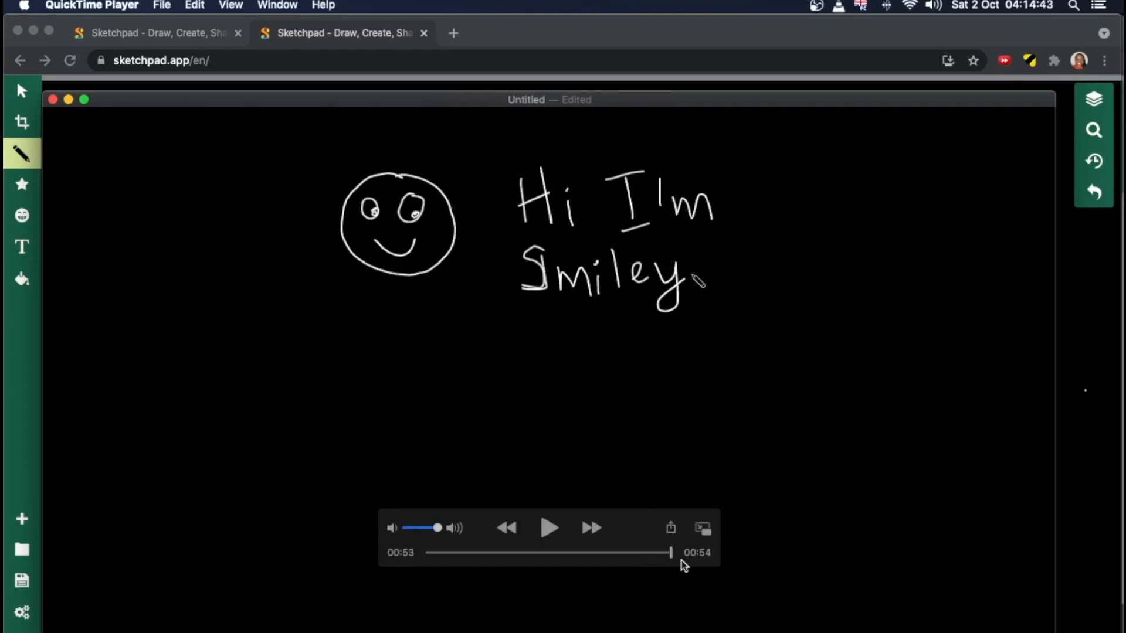
{"action": "mouse_move", "coordinate": [735, 486]}
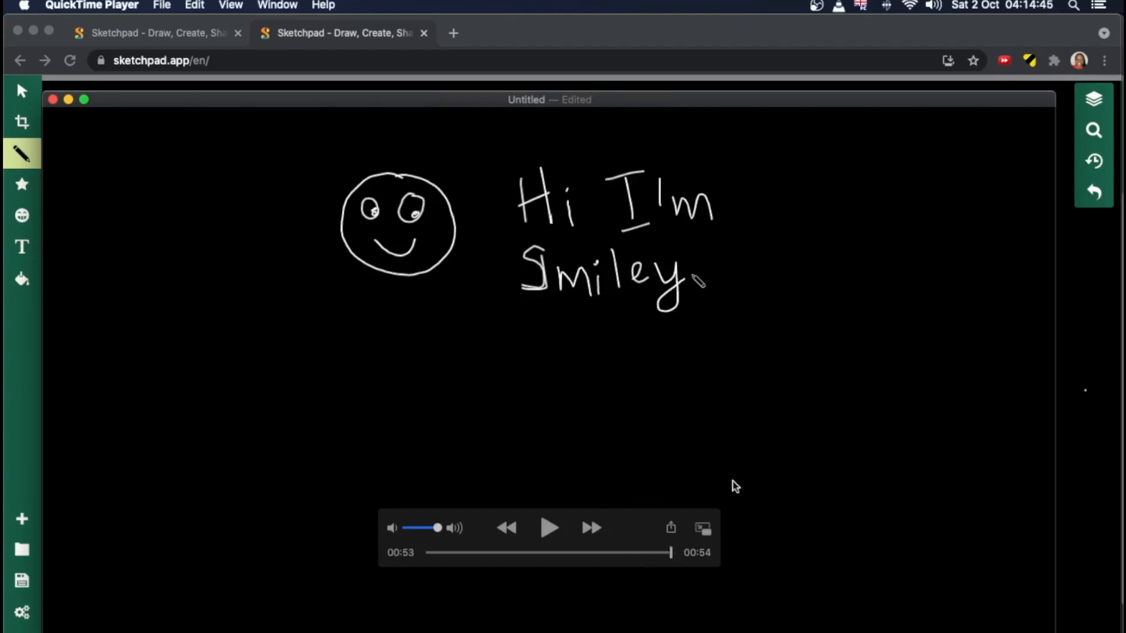
{"action": "mouse_move", "coordinate": [531, 177]}
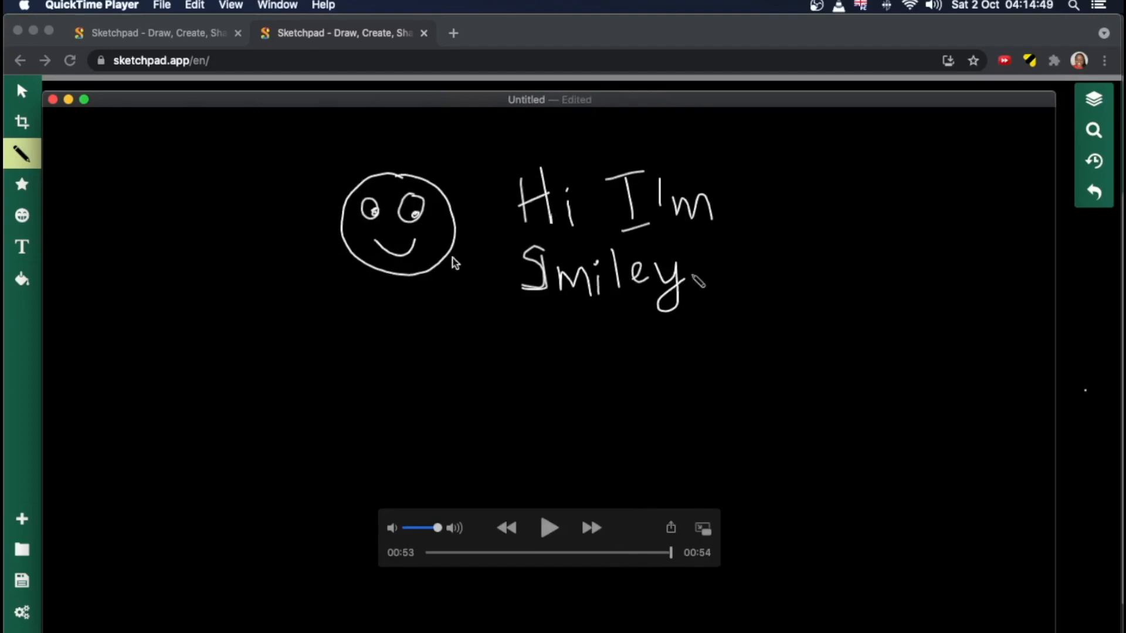
Step: Export the clip to the Desktop as 'Smiley Handwriting.mov'
{"action": "left_click", "coordinate": [162, 5]}
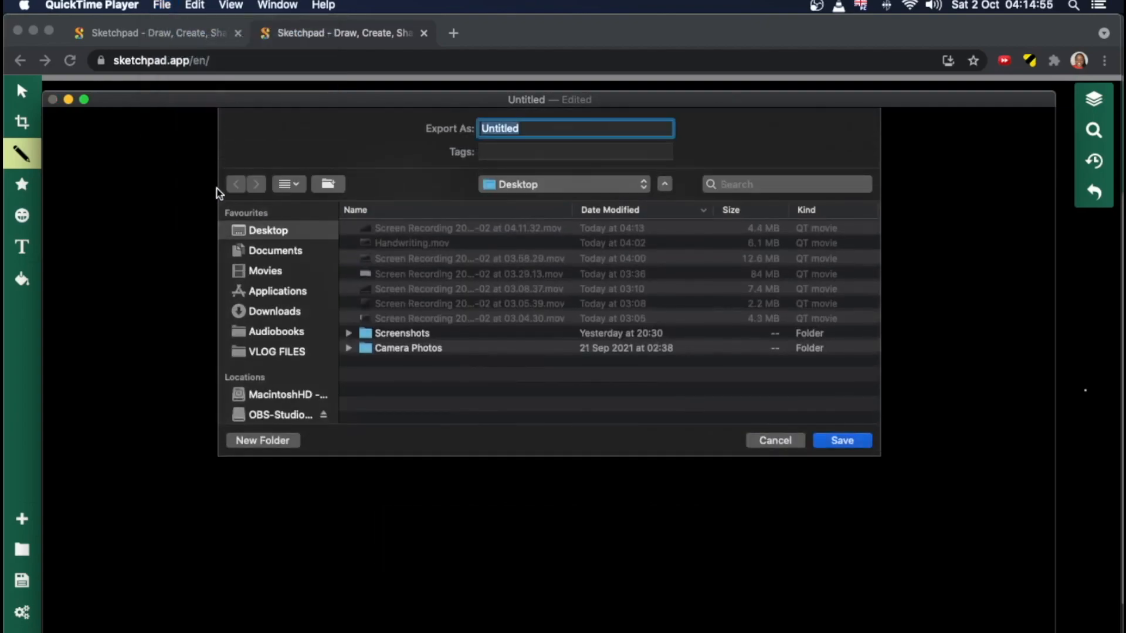
{"action": "type", "text": "Smil"}
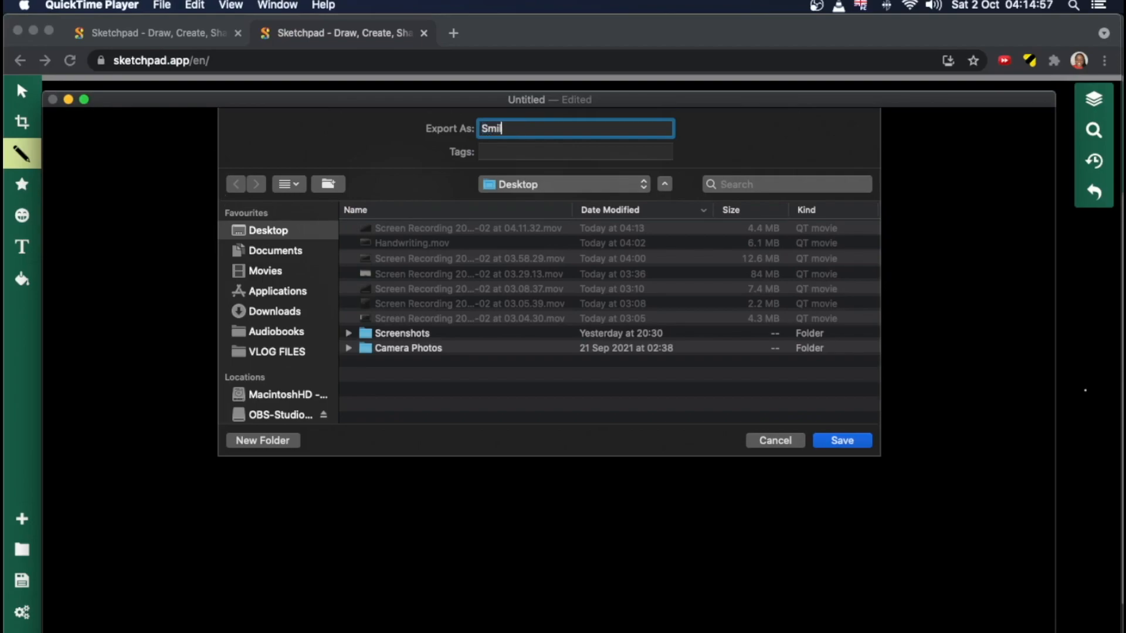
{"action": "type", "text": "ey Hand"}
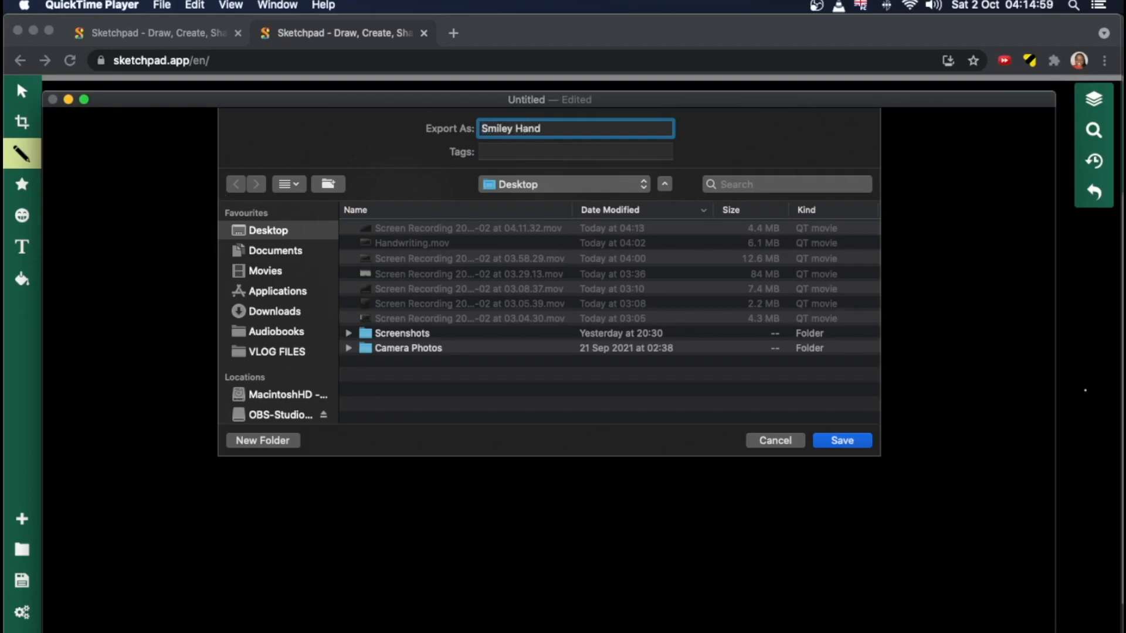
{"action": "type", "text": "writing"}
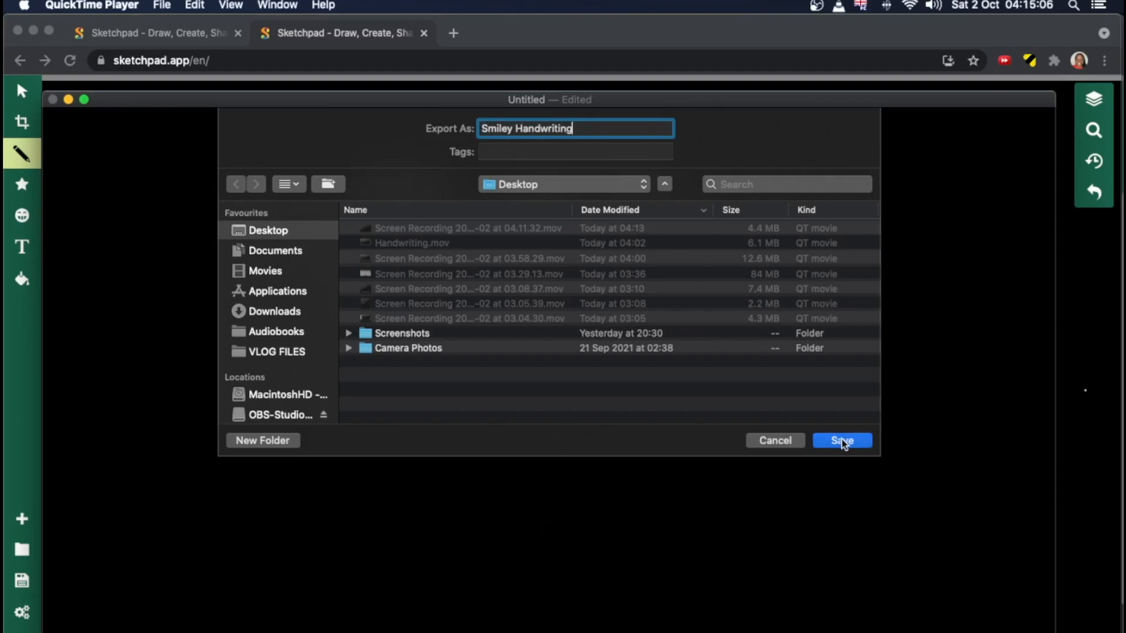
{"action": "left_click", "coordinate": [841, 440]}
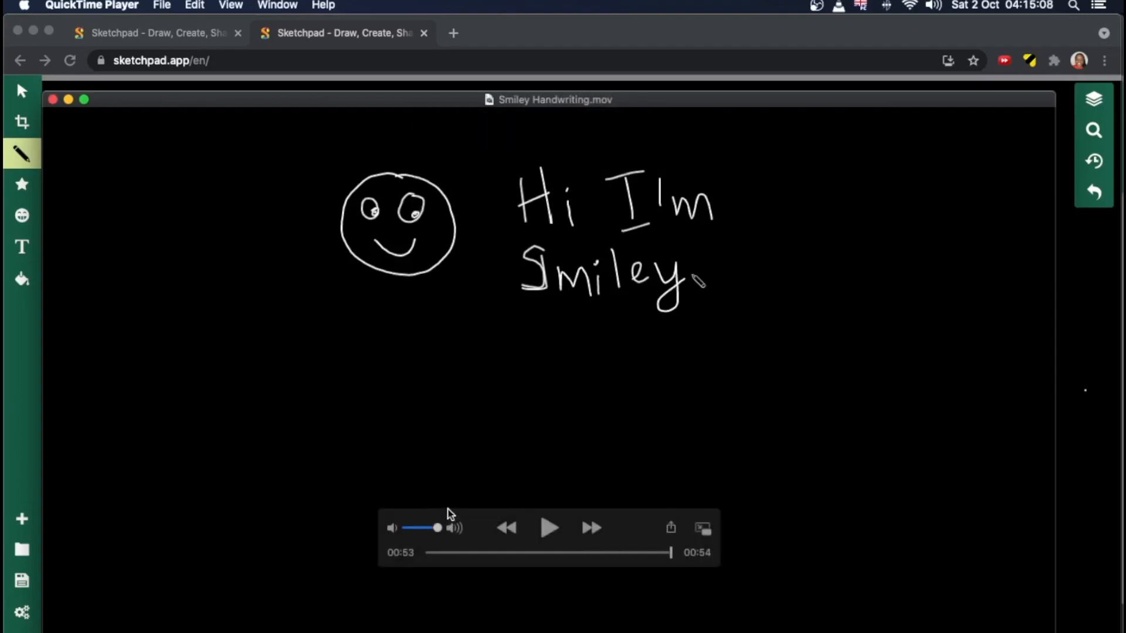
{"action": "mouse_move", "coordinate": [431, 421]}
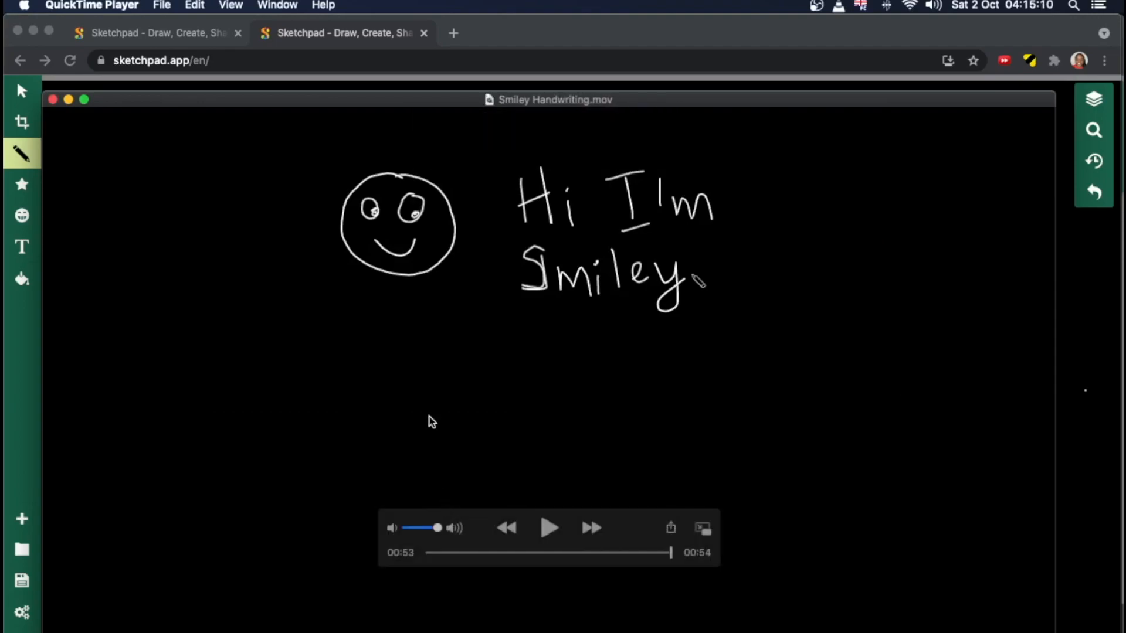